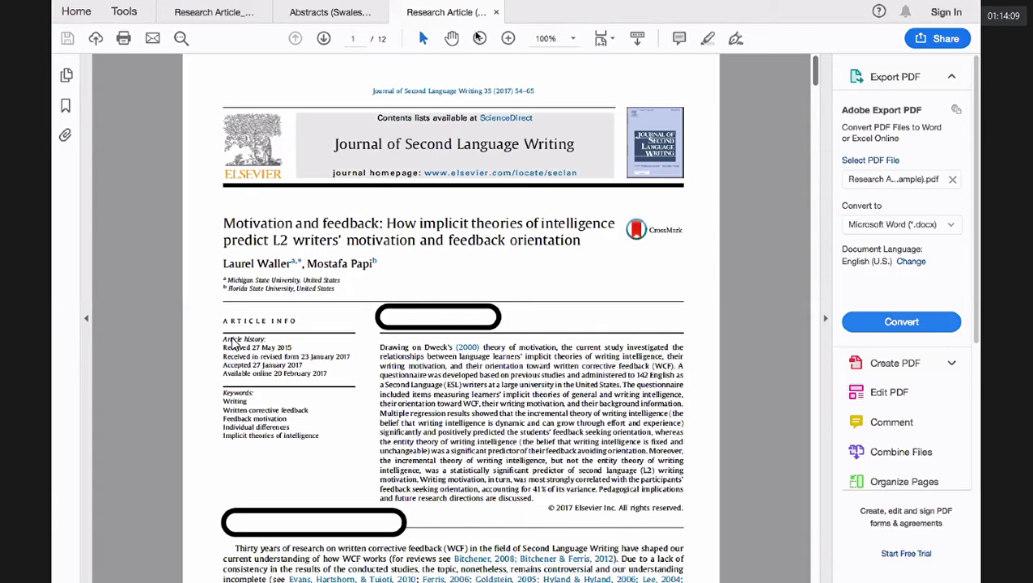
- Zoom the article to 134% and scroll the abstract and opening introduction into view
{"action": "scroll", "scroll_direction": "down", "scroll_amount": 3}
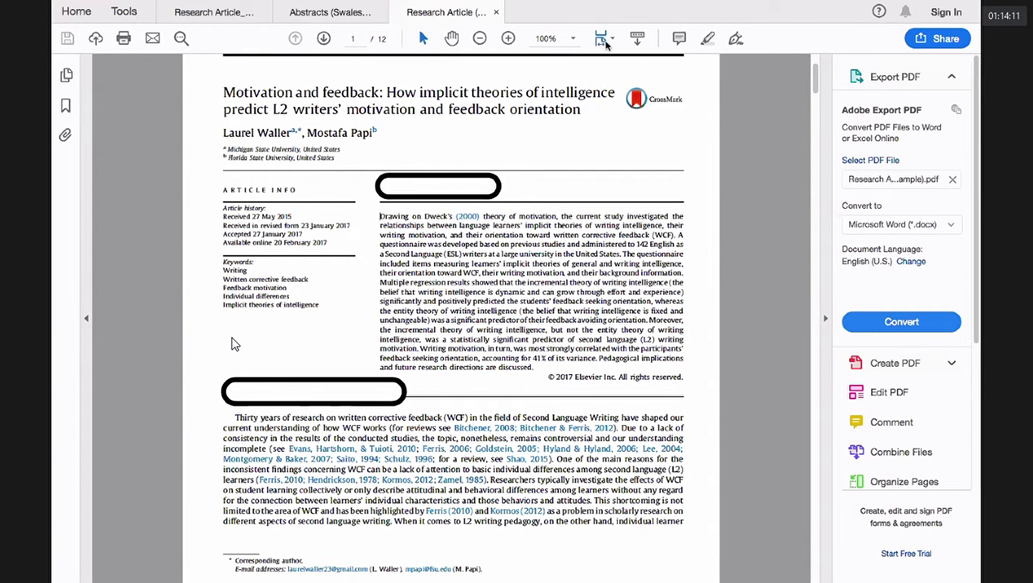
{"action": "left_click", "coordinate": [509, 39]}
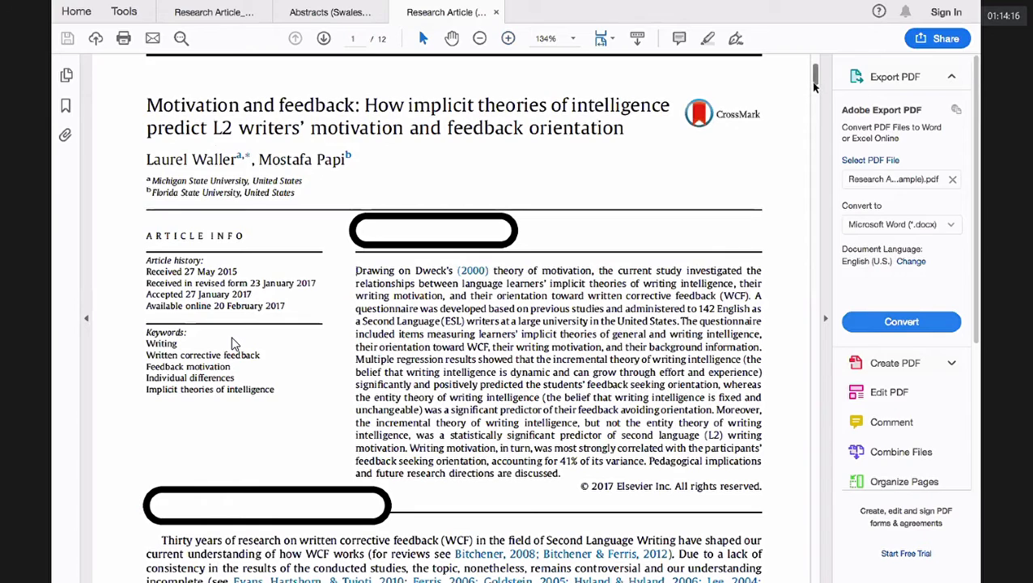
{"action": "scroll", "scroll_direction": "down", "scroll_amount": 3}
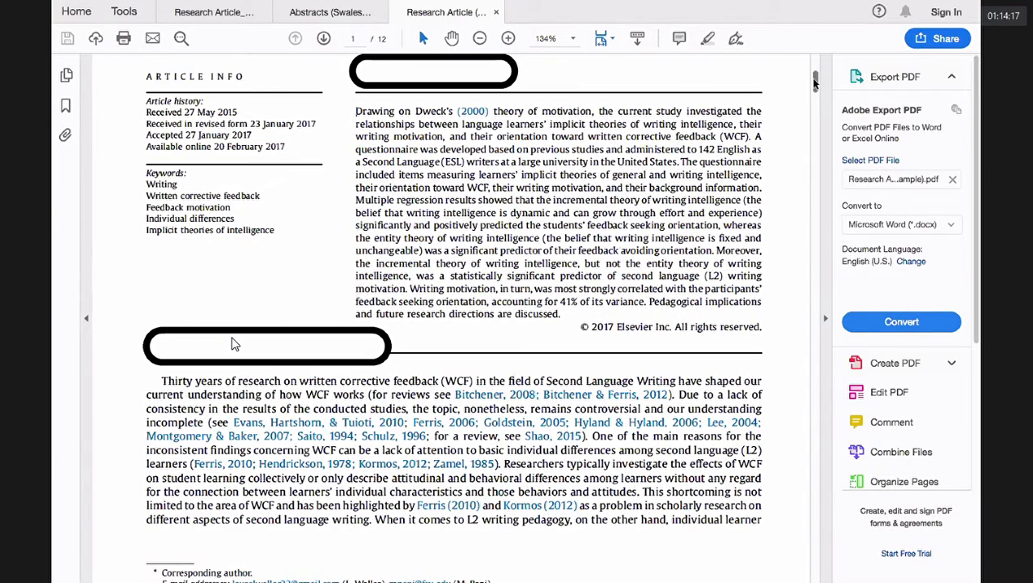
{"action": "scroll", "scroll_direction": "up", "scroll_amount": 3}
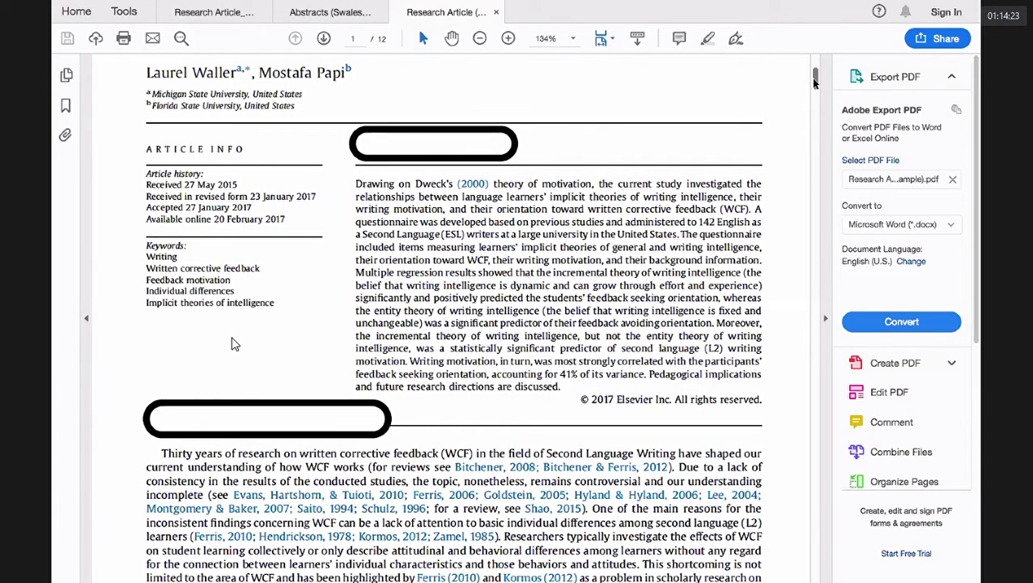
{"action": "mouse_move", "coordinate": [807, 246]}
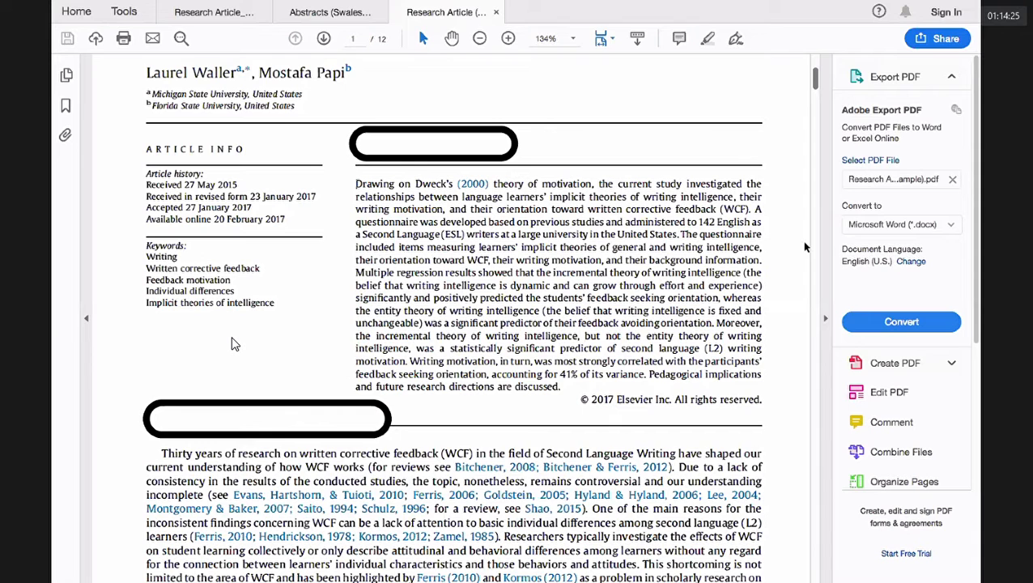
{"action": "scroll", "scroll_direction": "down", "scroll_amount": 3}
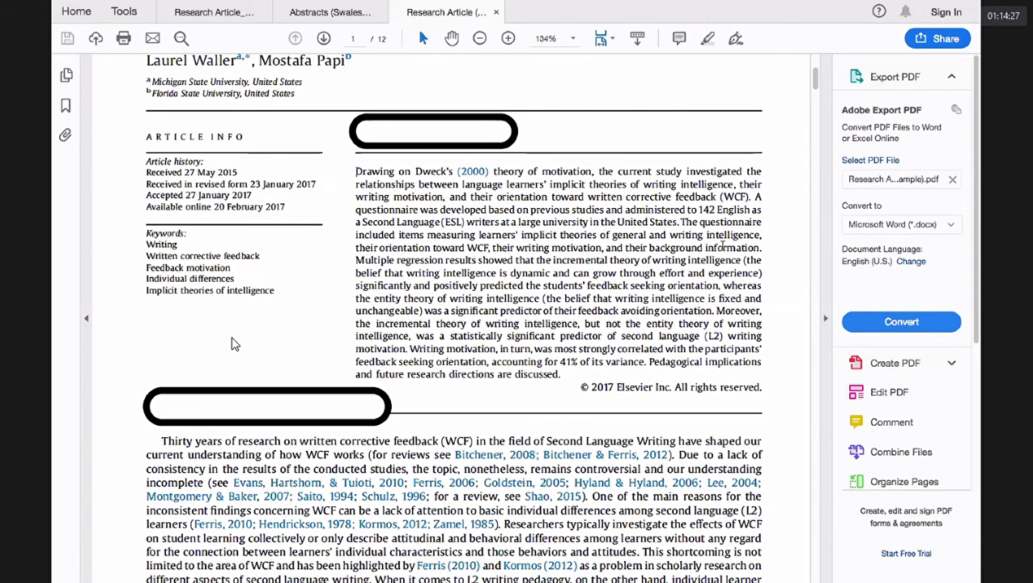
{"action": "scroll", "scroll_direction": "down", "scroll_amount": 3}
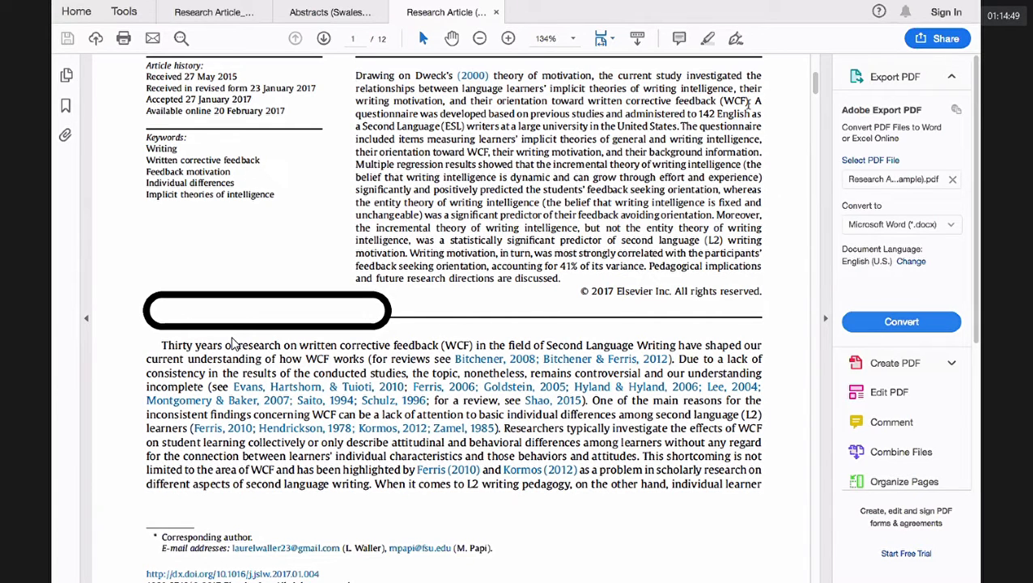
{"action": "left_click_drag", "start_coordinate": [356, 88], "coordinate": [751, 101]}
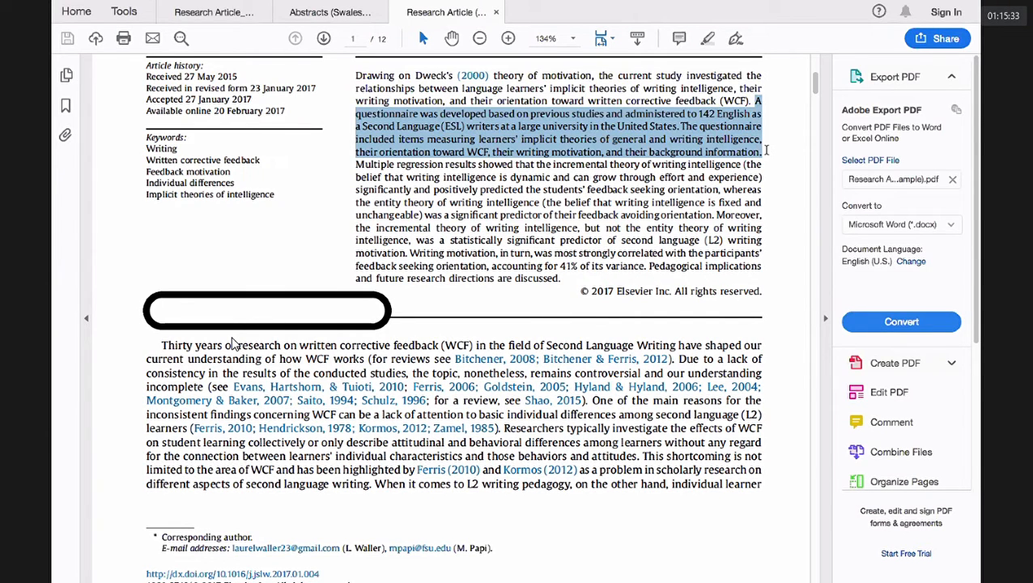
{"action": "mouse_move", "coordinate": [615, 191]}
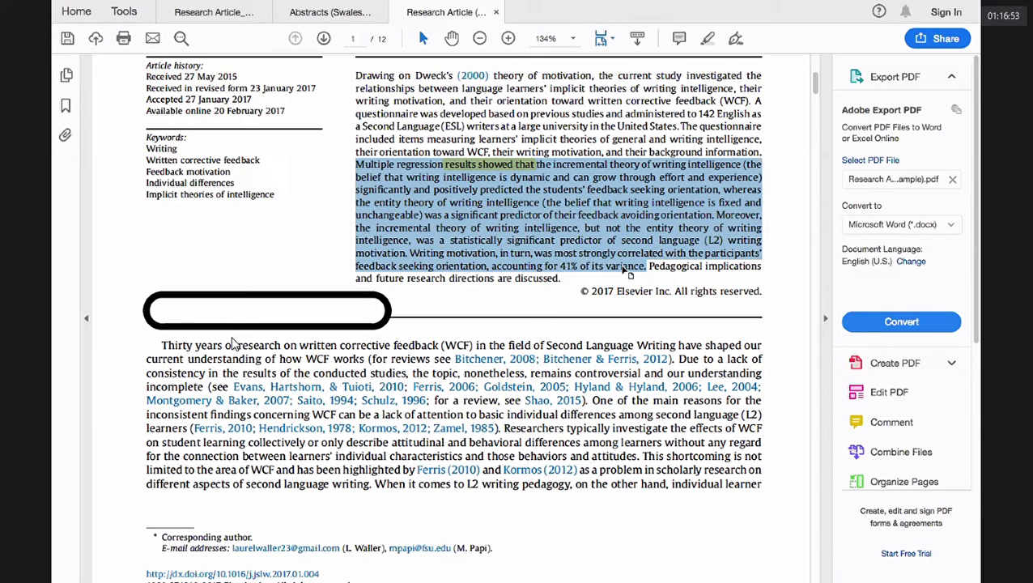
{"action": "mouse_move", "coordinate": [628, 234]}
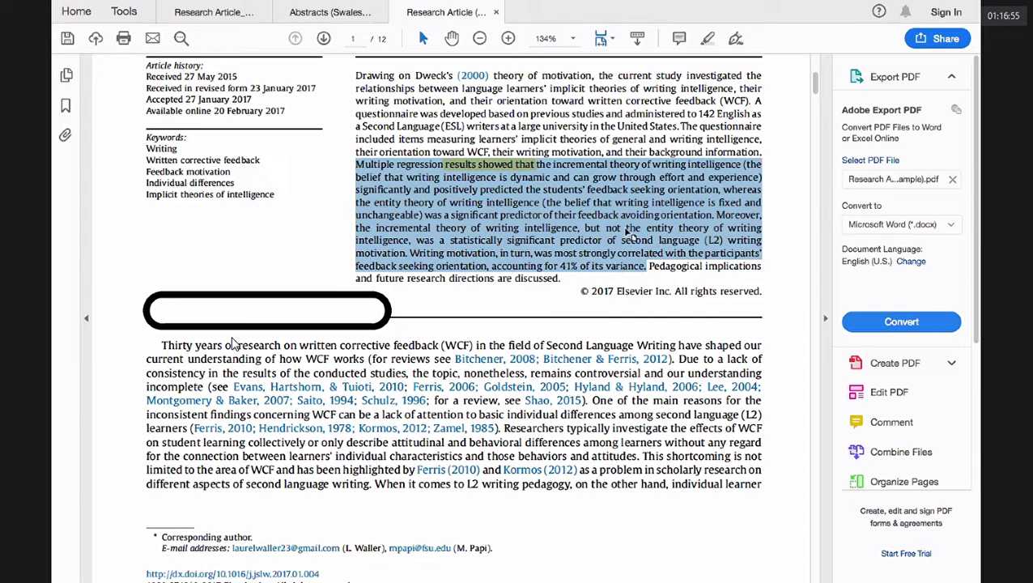
{"action": "mouse_move", "coordinate": [654, 282]}
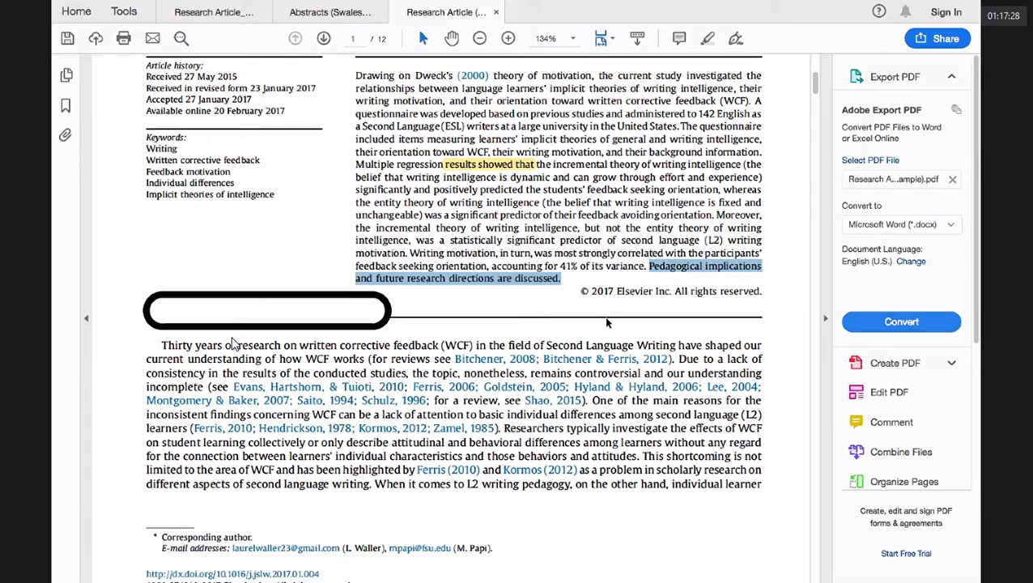
{"action": "mouse_move", "coordinate": [813, 468]}
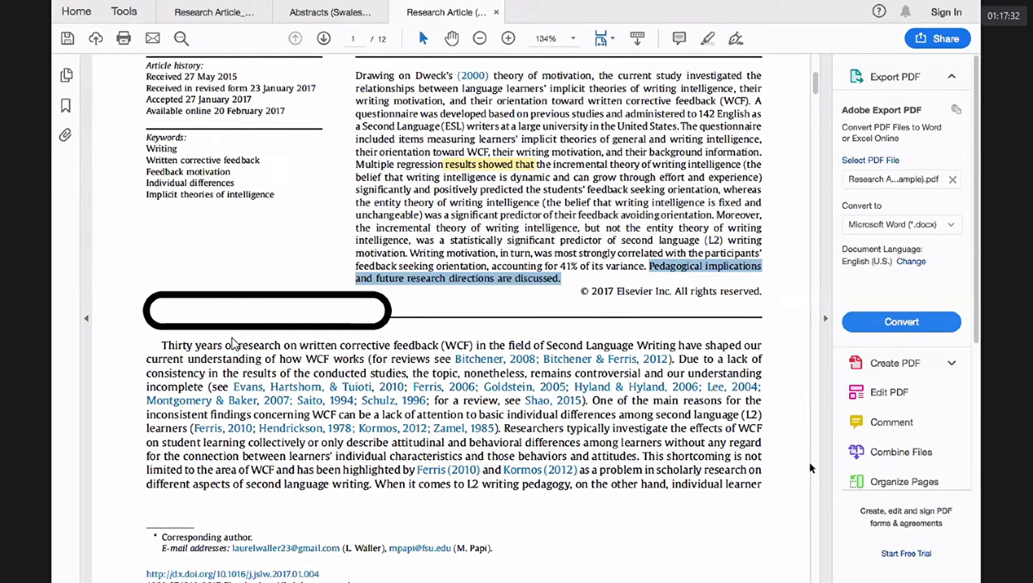
{"action": "mouse_move", "coordinate": [784, 500]}
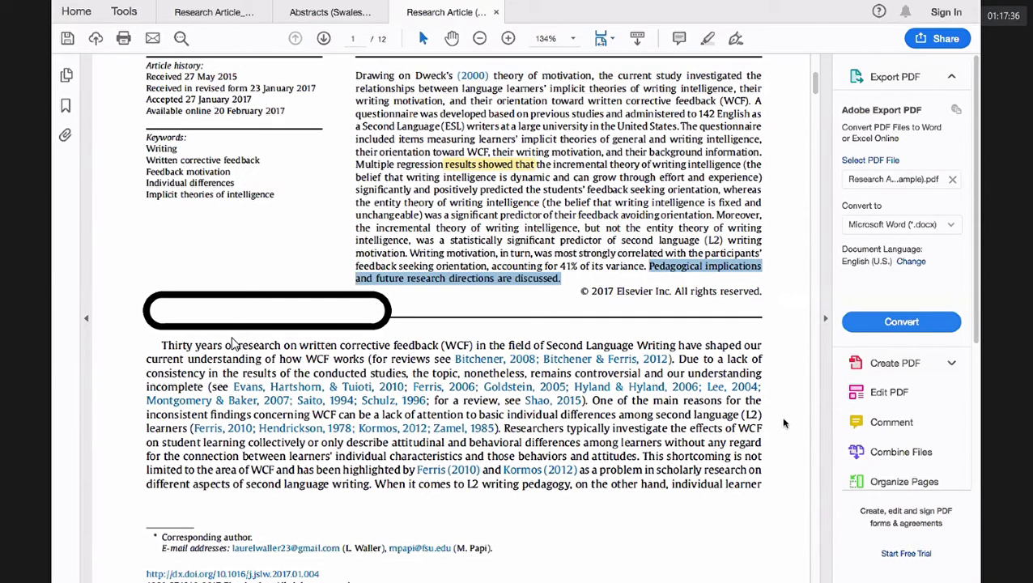
{"action": "mouse_move", "coordinate": [780, 388]}
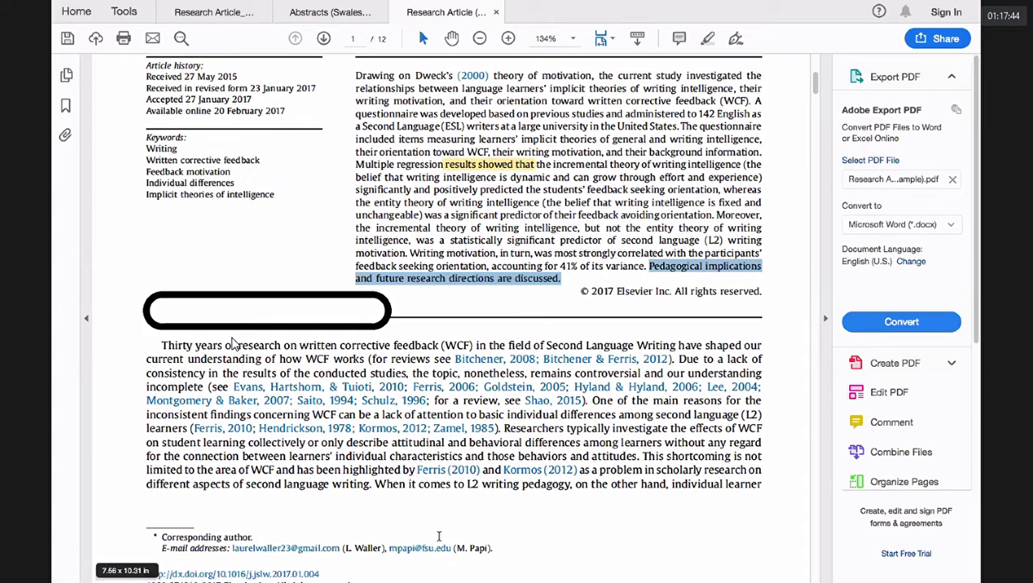
{"action": "mouse_move", "coordinate": [797, 361]}
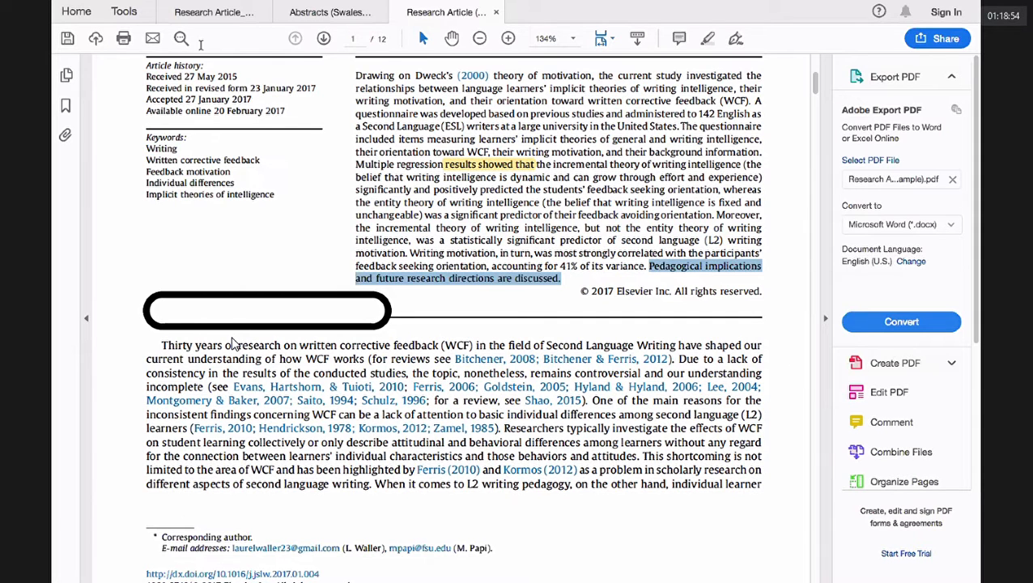
{"action": "mouse_move", "coordinate": [528, 573]}
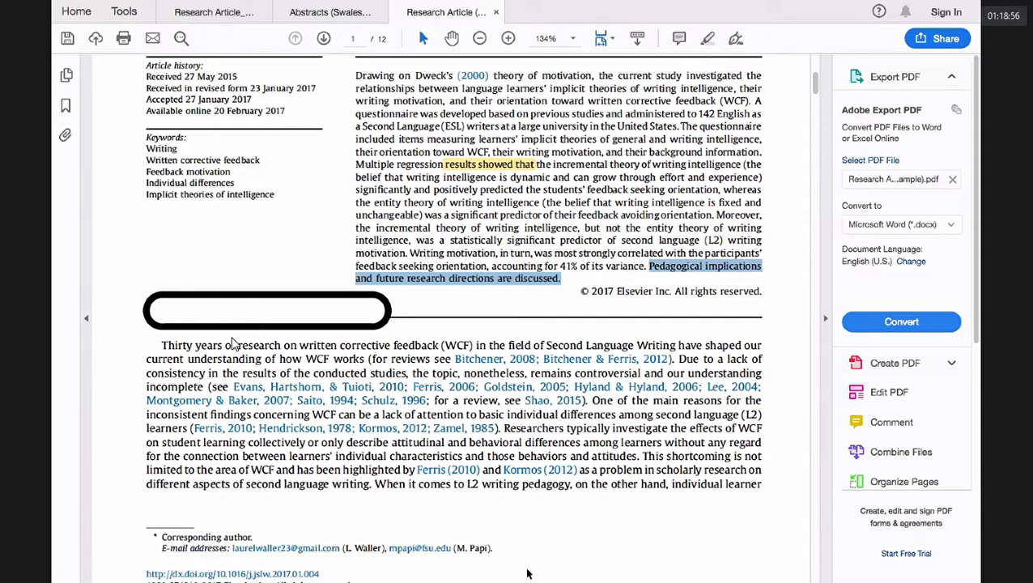